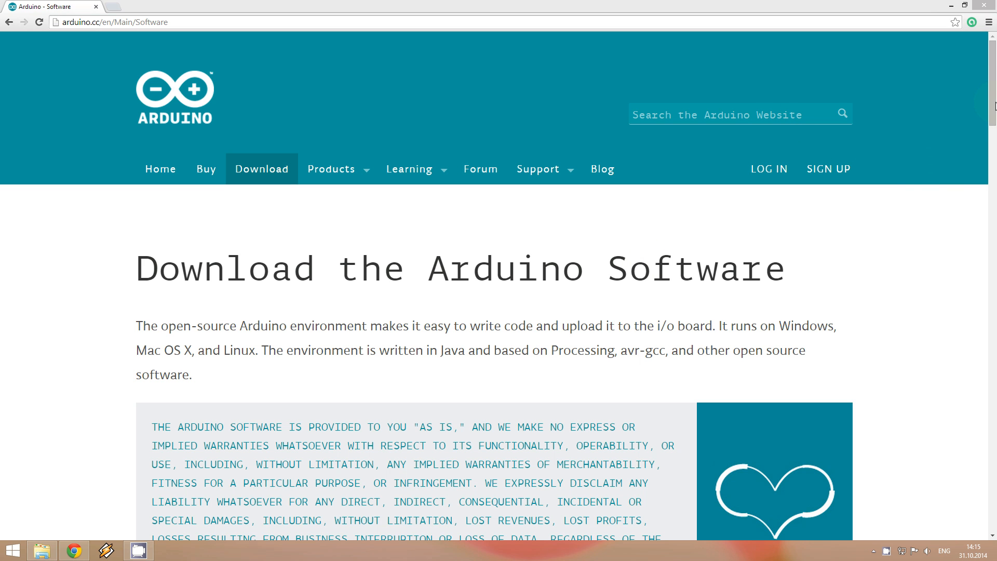
- Download the Windows Installer for Arduino 1.0.6 from the arduino.cc Download page
{"action": "scroll", "scroll_direction": "down", "scroll_amount": 3}
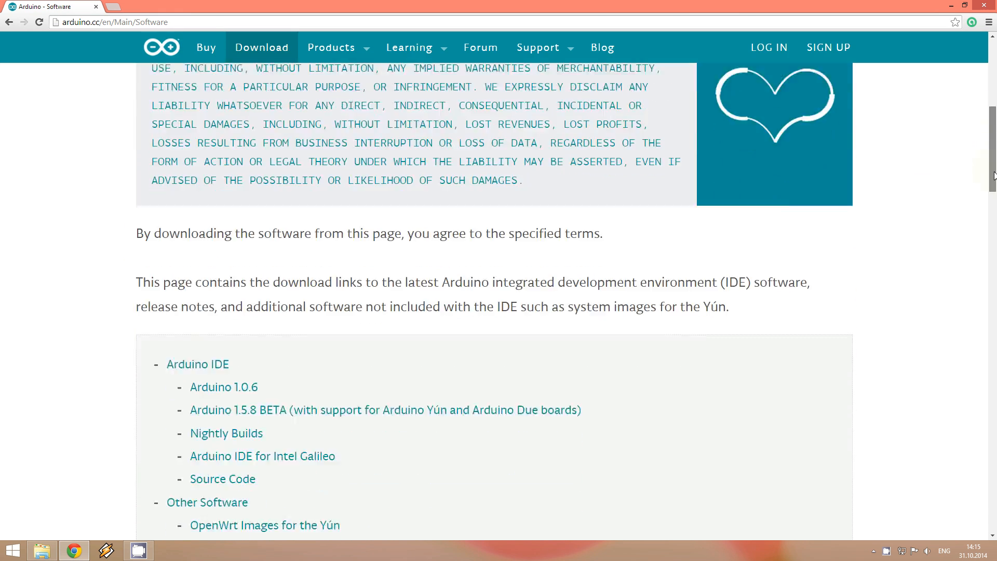
{"action": "scroll", "scroll_direction": "down", "scroll_amount": 3}
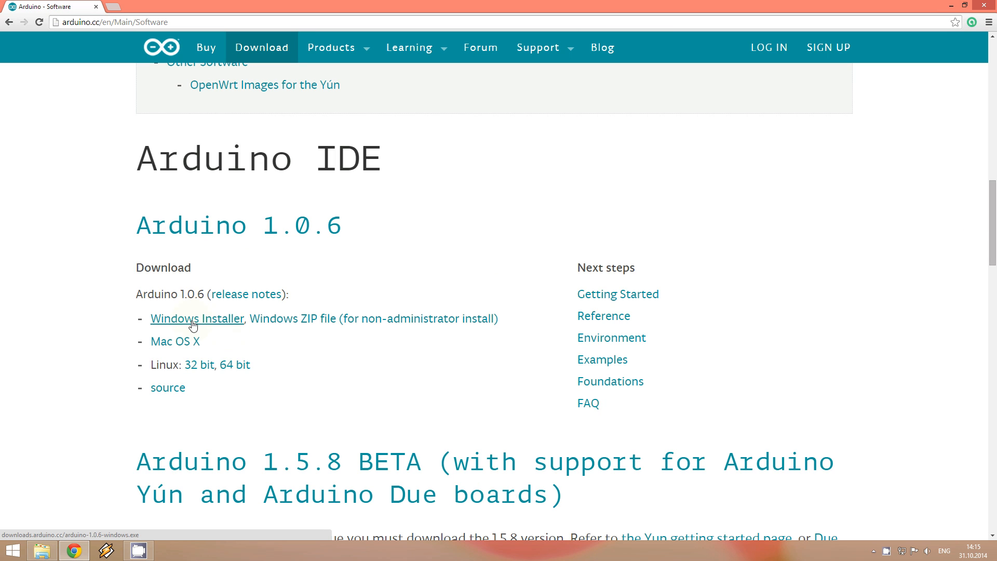
{"action": "mouse_move", "coordinate": [224, 323]}
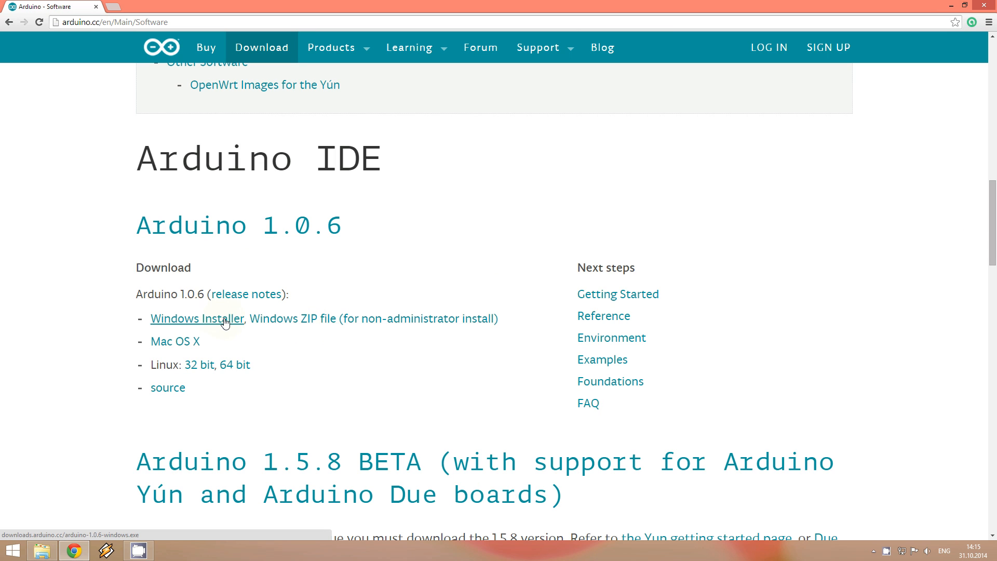
{"action": "left_click", "coordinate": [197, 318]}
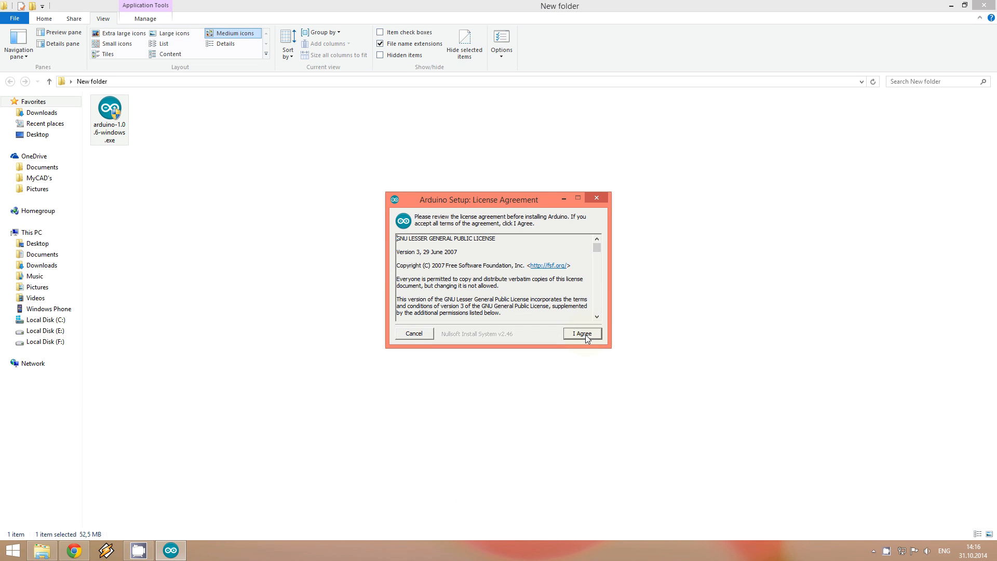
- Accept the license, keep all components checked, and install into the default Program Files folder
{"action": "left_click", "coordinate": [581, 334]}
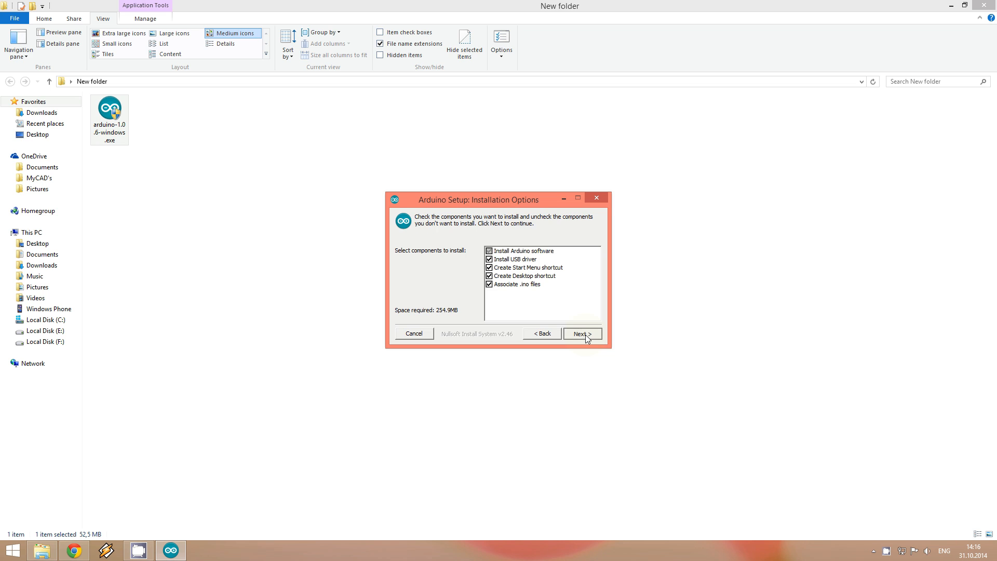
{"action": "left_click", "coordinate": [582, 334]}
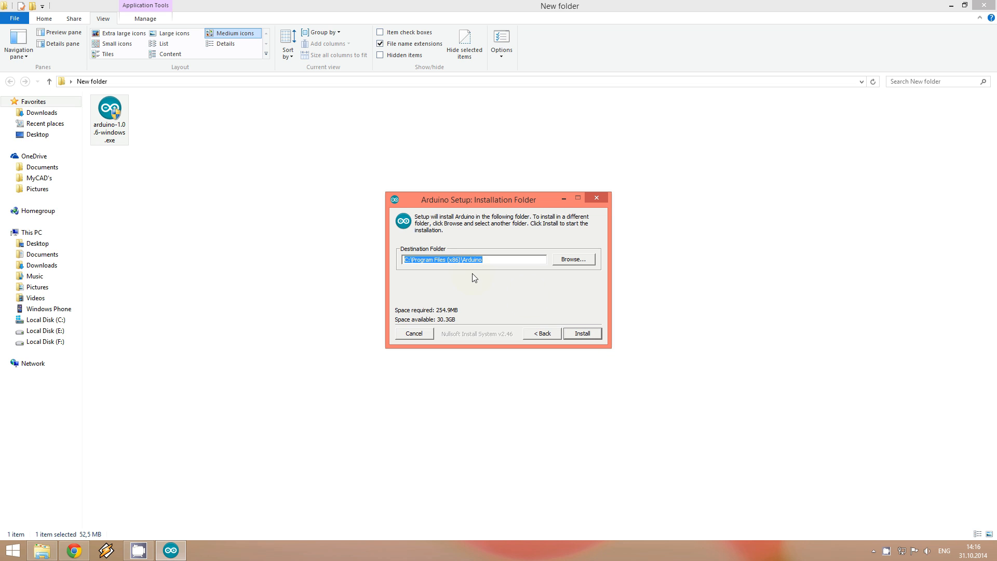
{"action": "left_click", "coordinate": [582, 333]}
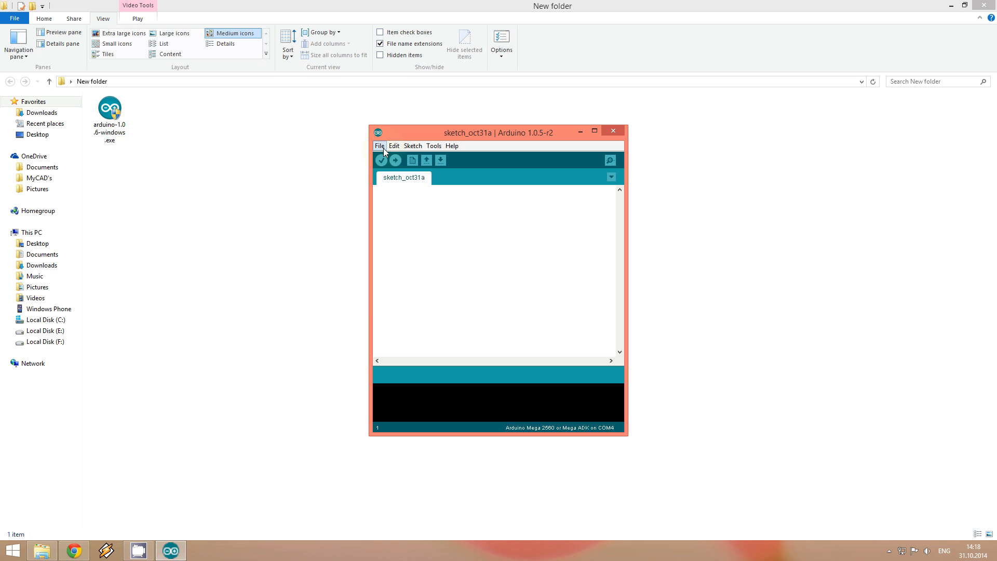
{"action": "left_click", "coordinate": [452, 145]}
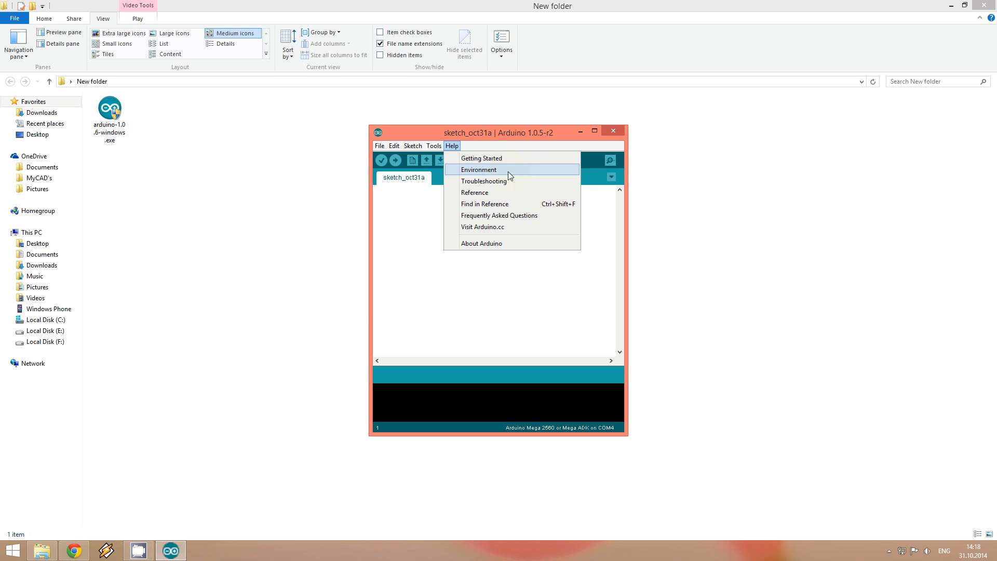
{"action": "left_click", "coordinate": [418, 263]}
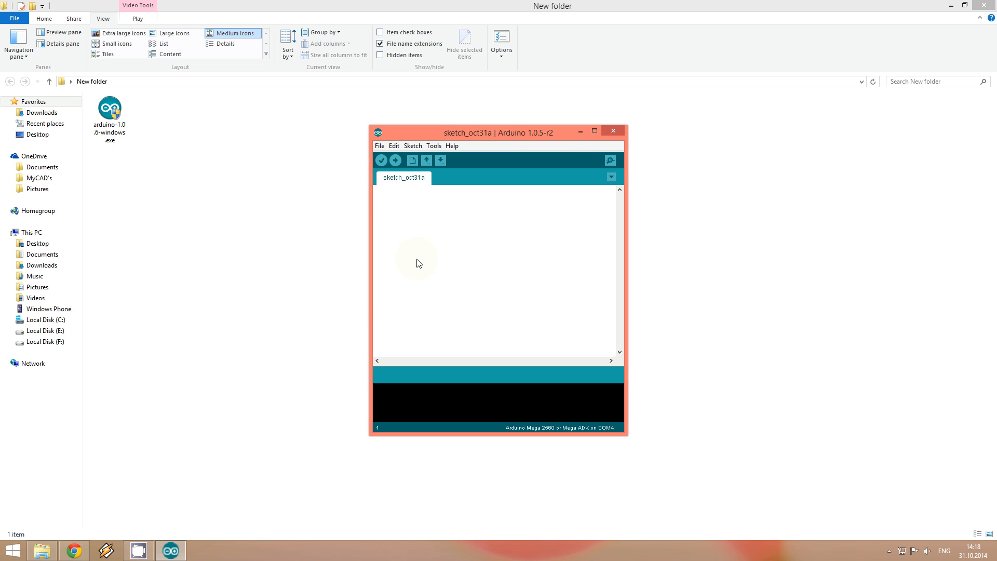